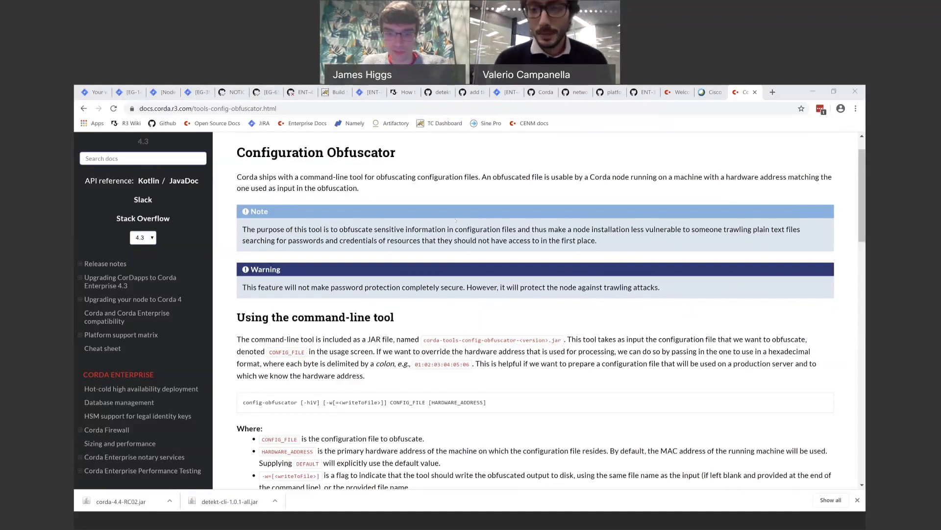
pyautogui.moveTo(399, 317)
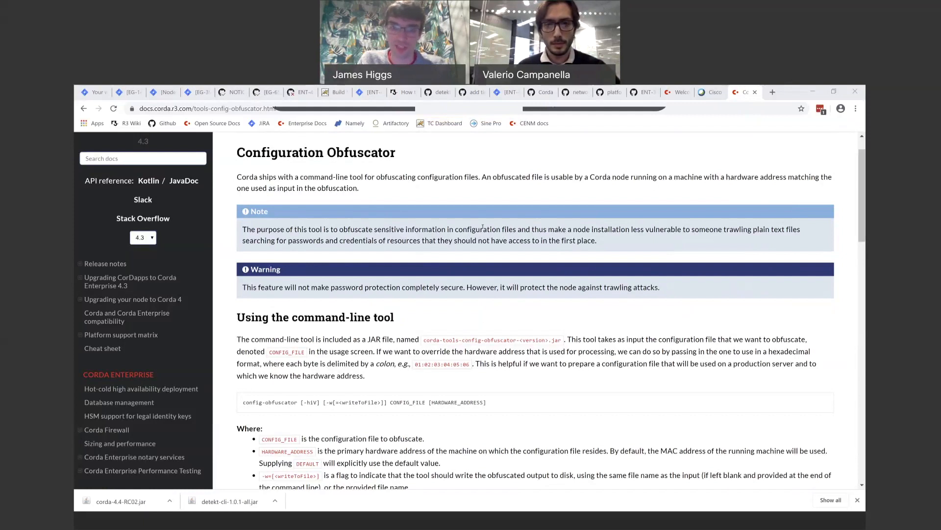
# Step: View the backup node.conf.bak with less, Tab-completing the file name
pyautogui.scroll(-3)
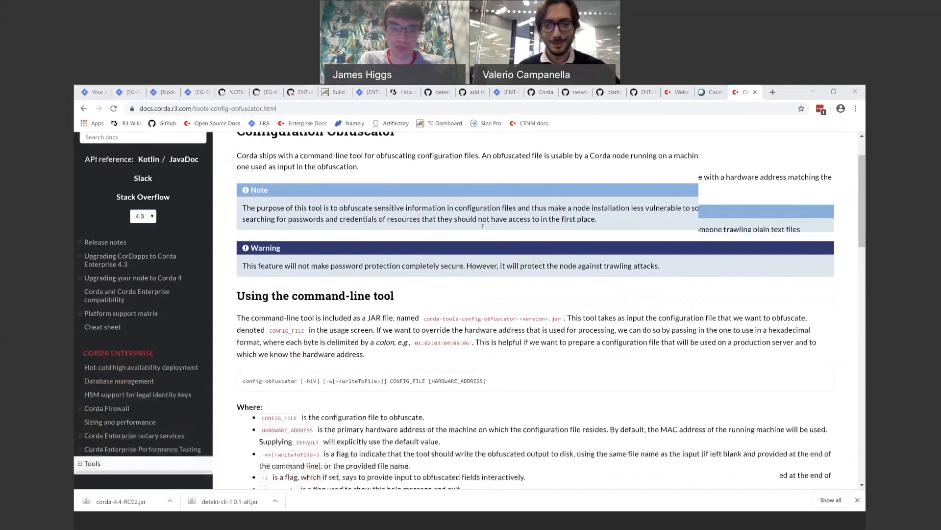
pyautogui.scroll(-3)
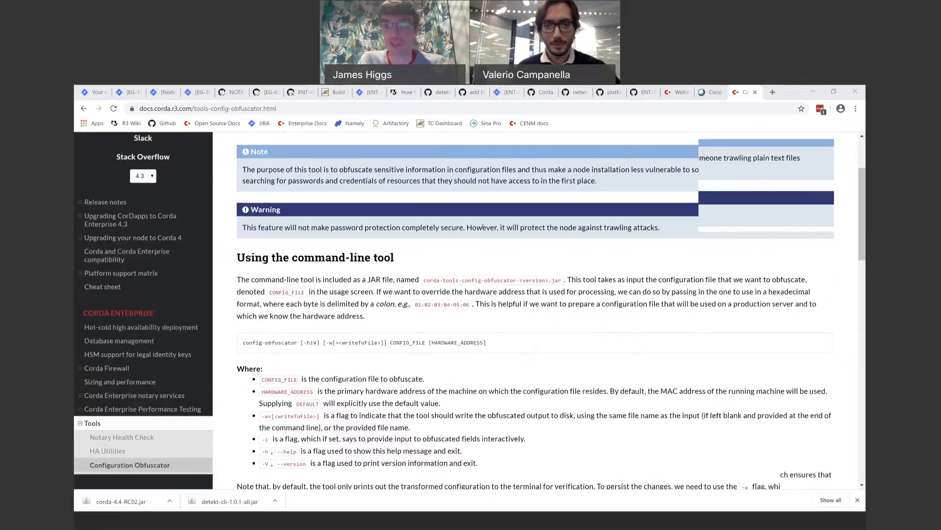
pyautogui.scroll(3)
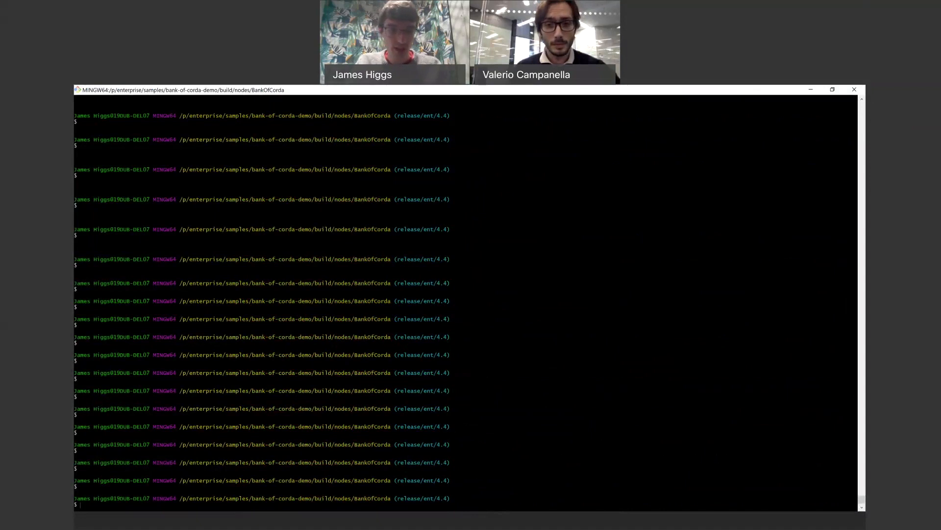
pyautogui.write('less node.')
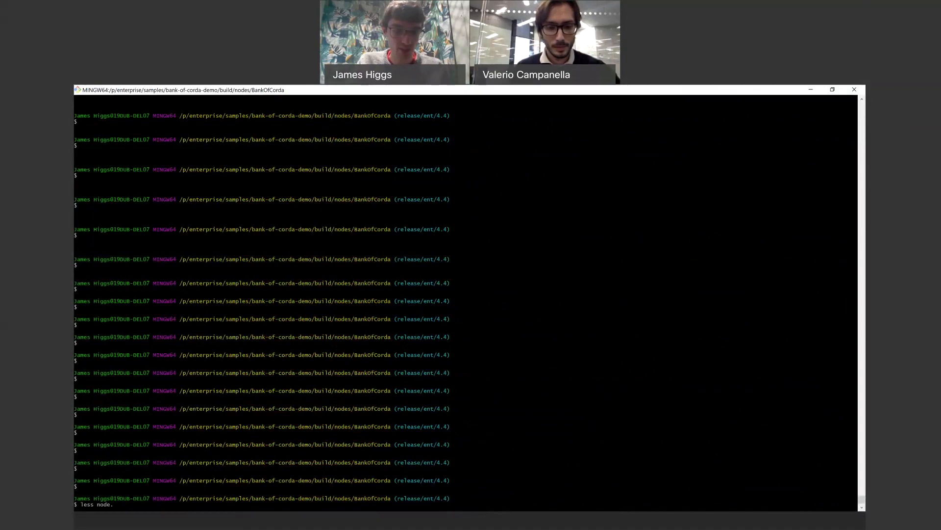
pyautogui.write('conf.')
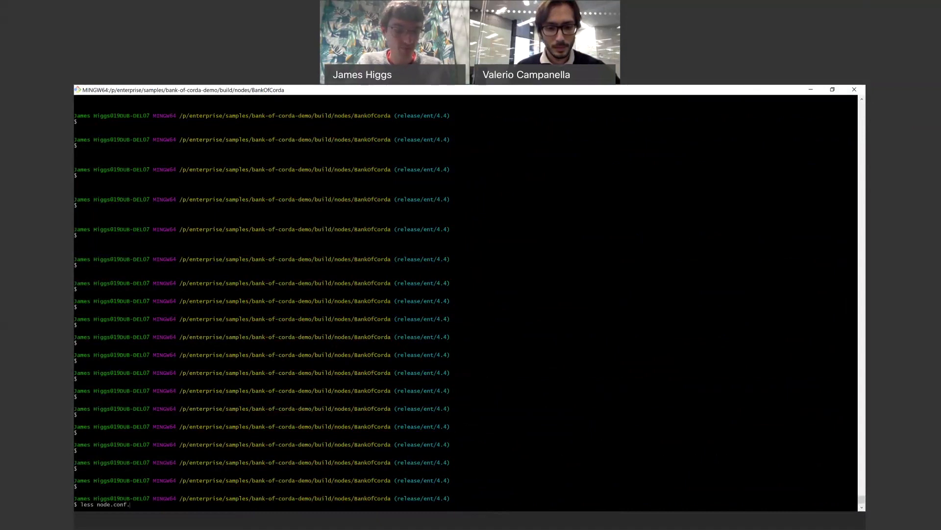
pyautogui.press('Return')
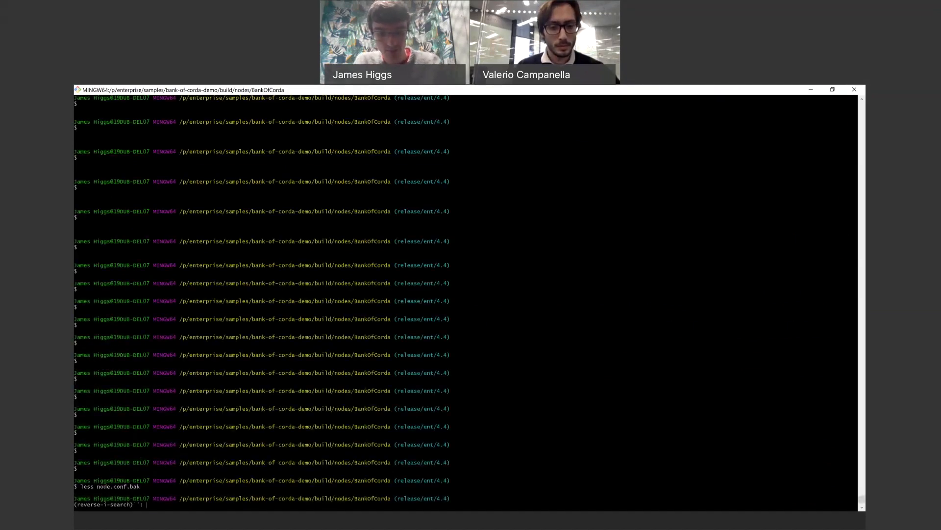
pyautogui.write('cor')
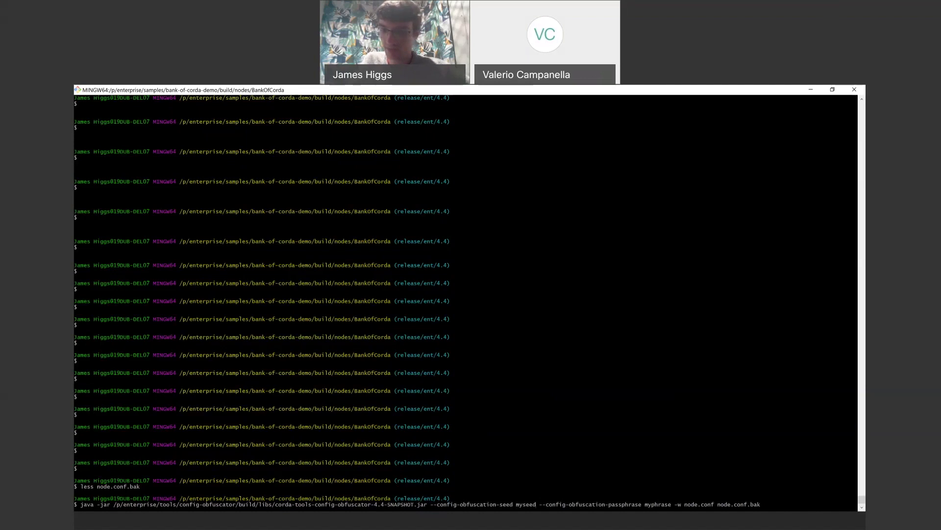
# Step: Run the obfuscator, then inspect node.conf showing the encrypted password and quit less
pyautogui.doubleClick(736, 504)
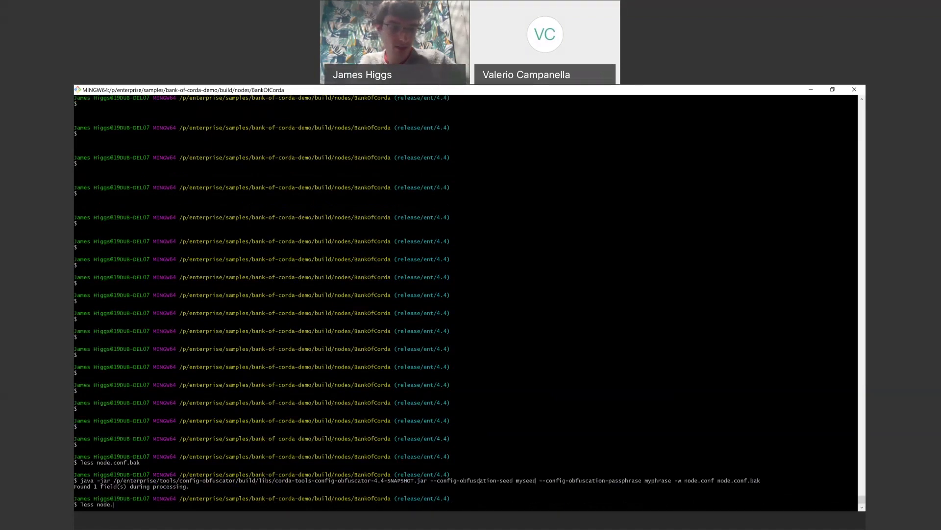
pyautogui.press('Return')
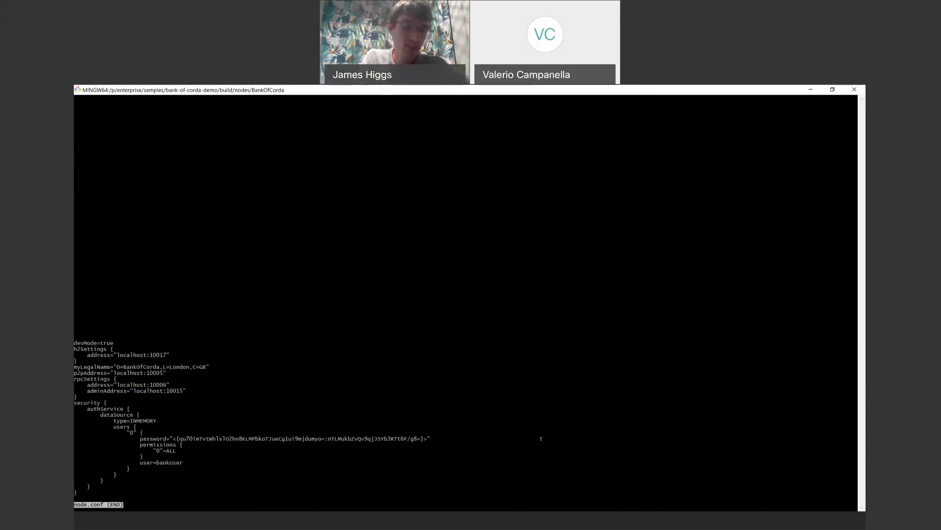
pyautogui.press('q')
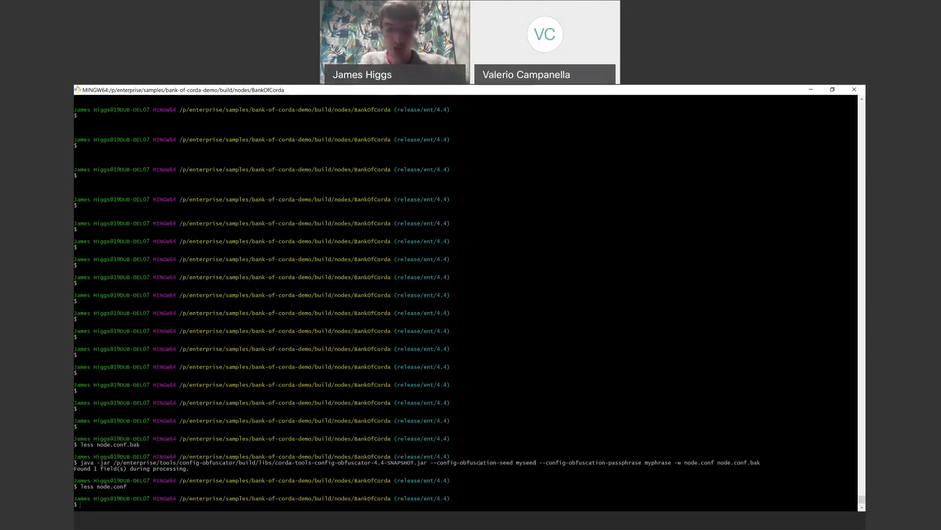
pyautogui.press('Ctrl+r')
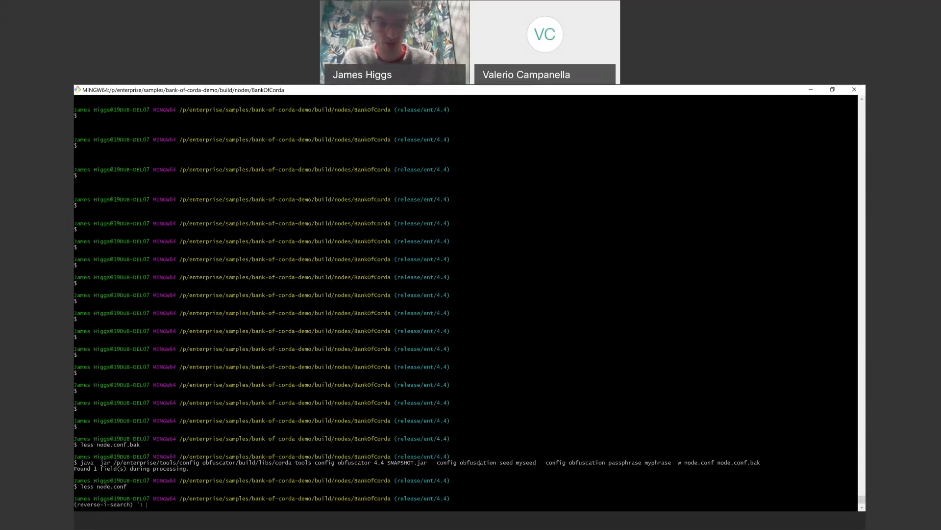
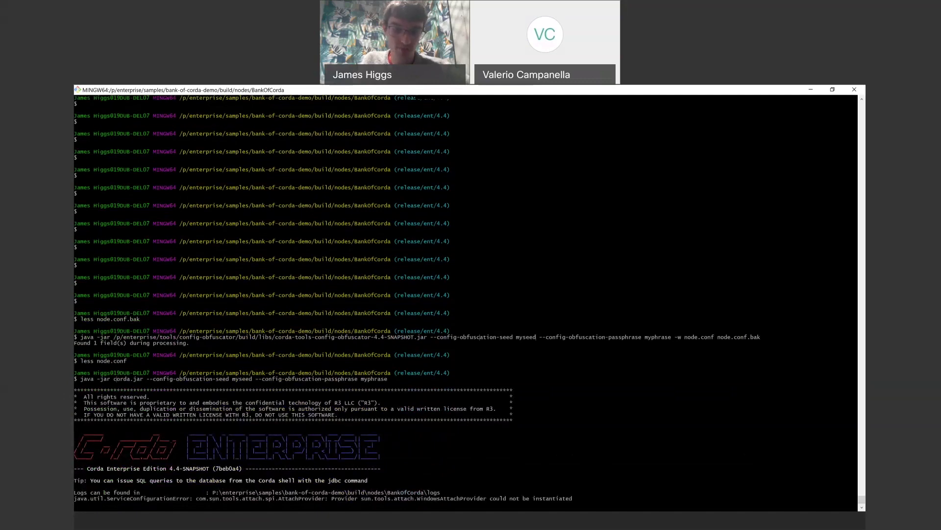
pyautogui.scroll(-3)
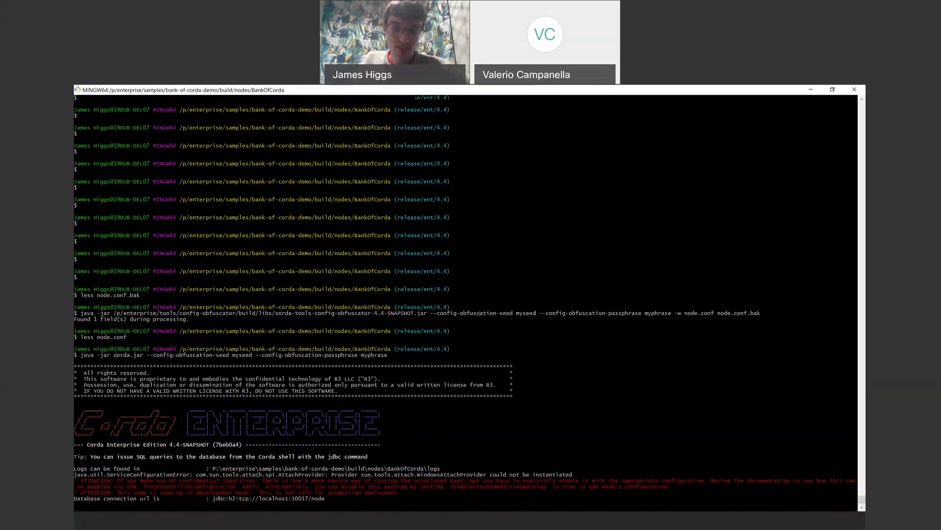
pyautogui.scroll(-3)
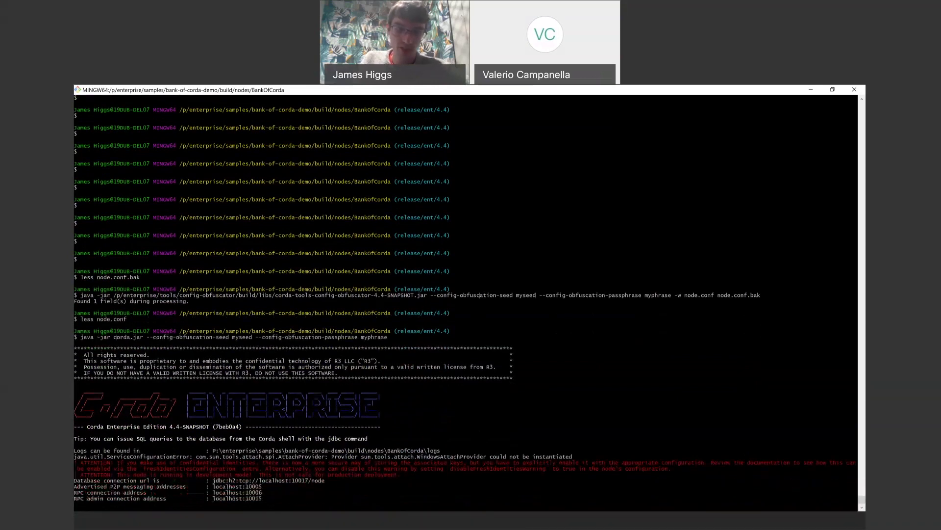
pyautogui.scroll(-3)
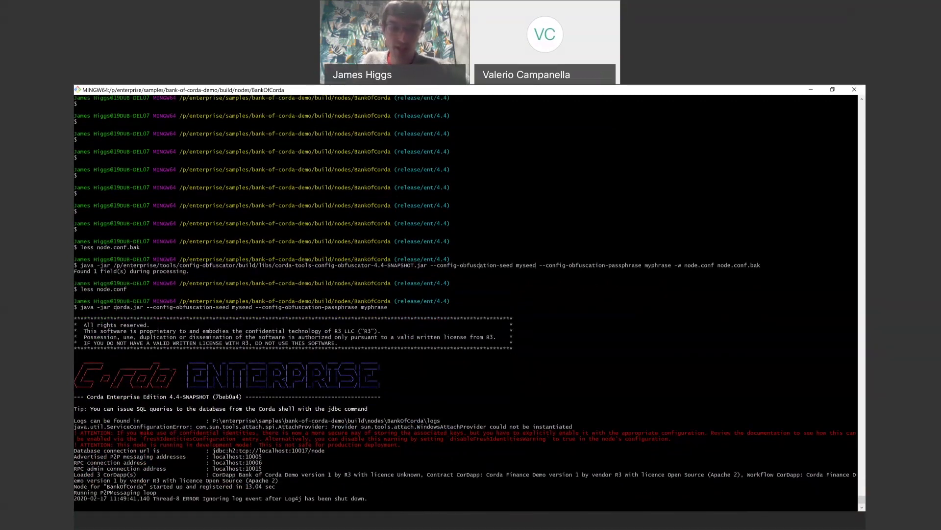
pyautogui.scroll(-3)
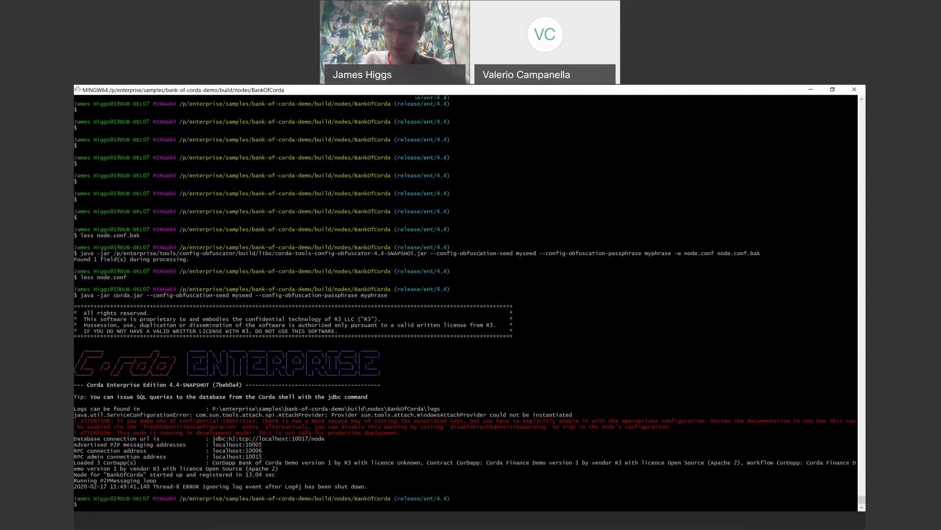
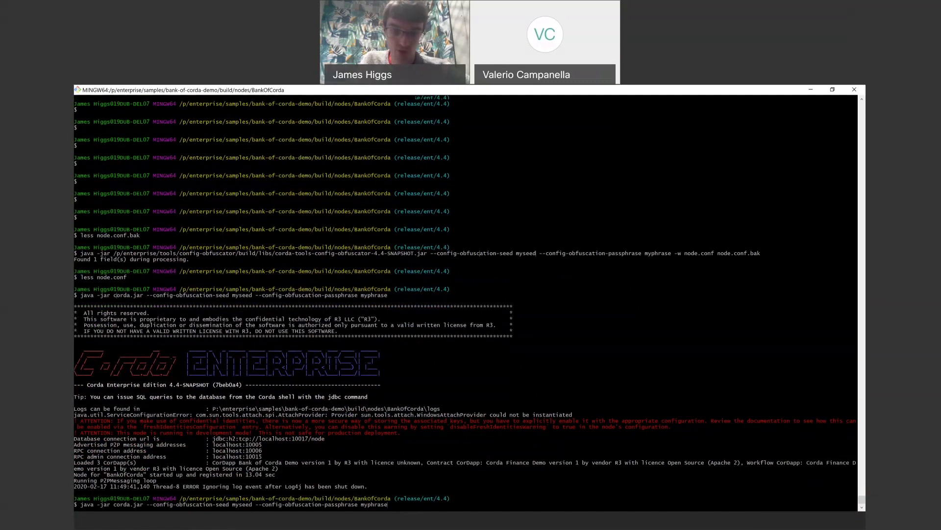